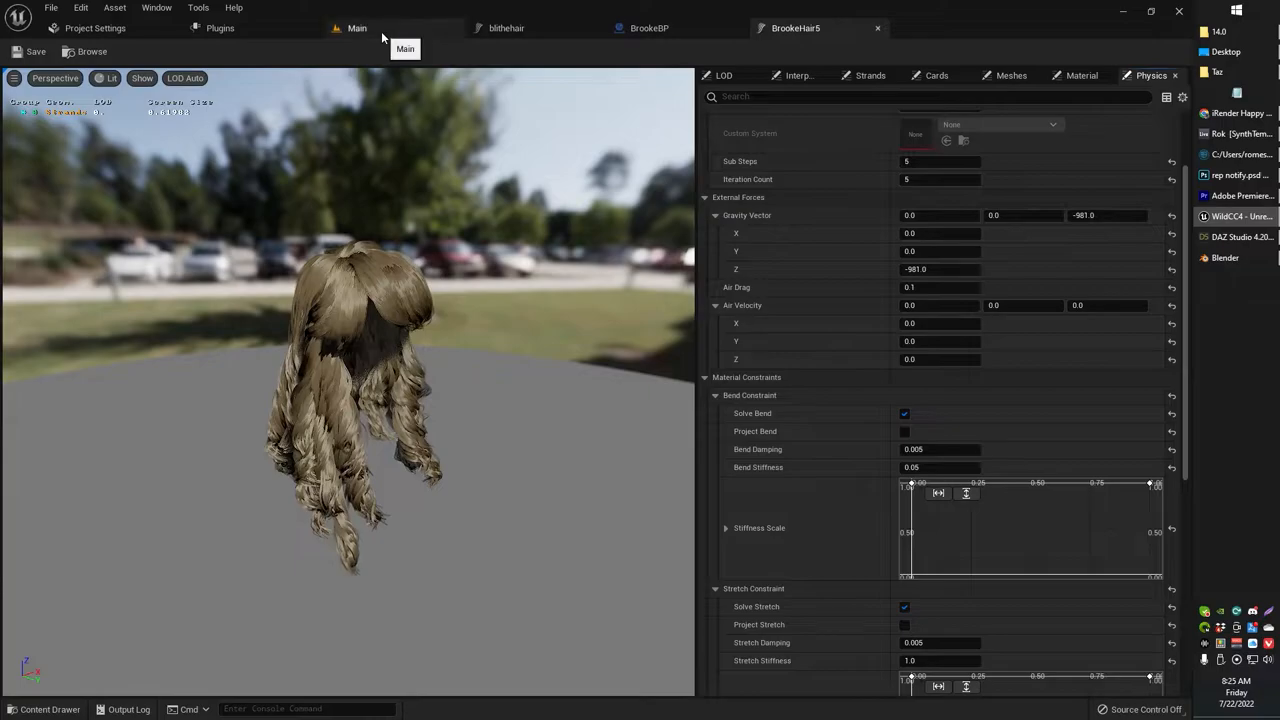
Step: Show the Physics settings of the finished groom hair asset in the Unreal groom editor
{"action": "left_click", "coordinate": [356, 28]}
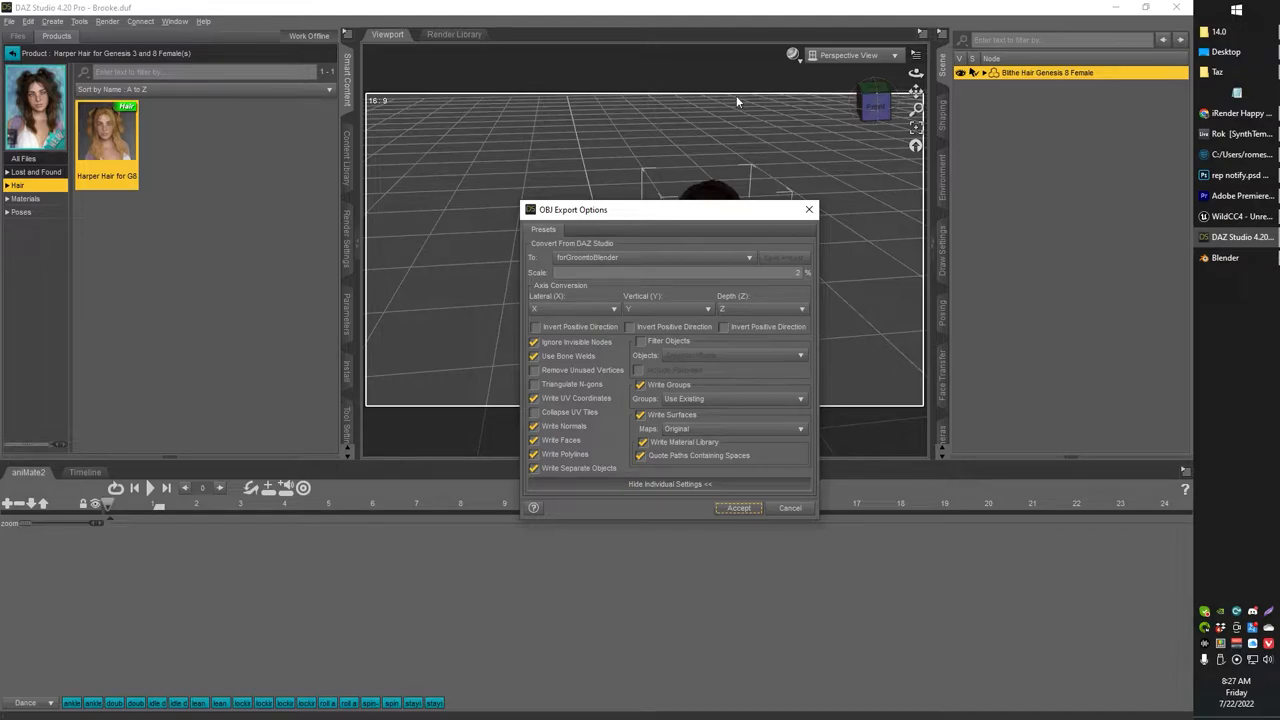
Step: Select the Blender preset in the OBJ Export Options dialog for the hair
{"action": "left_click", "coordinate": [740, 508]}
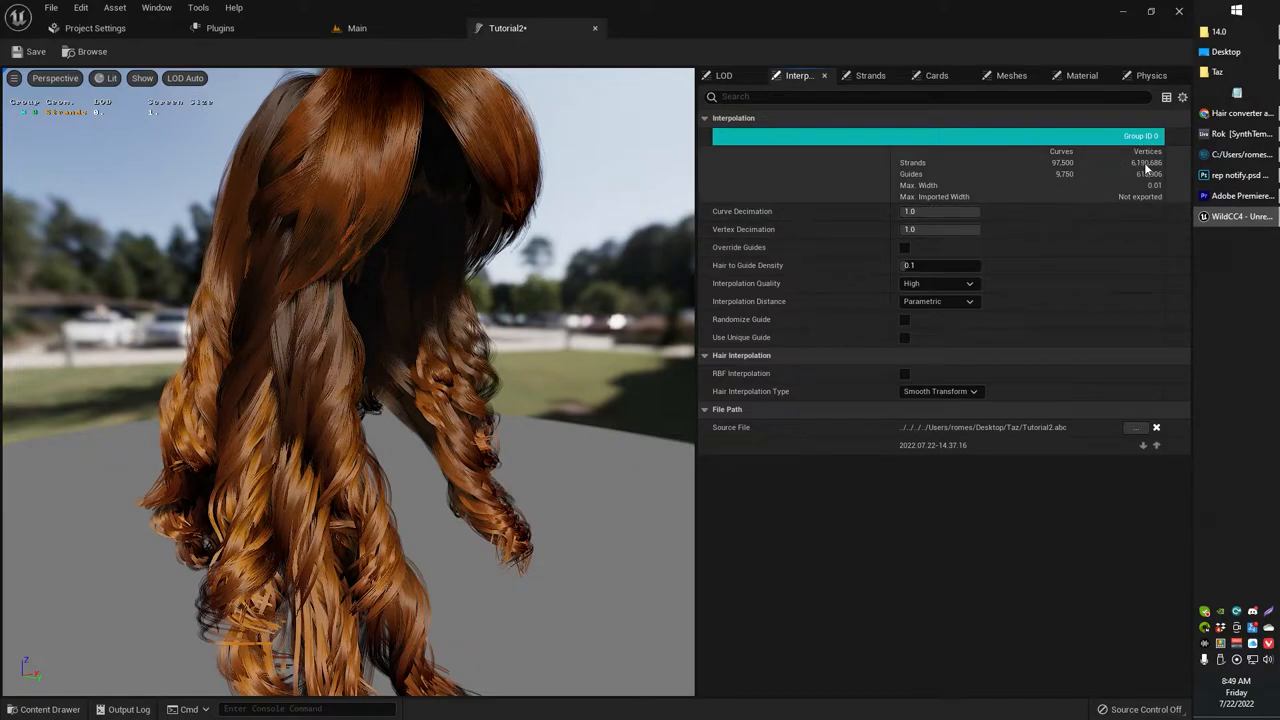
{"action": "left_click", "coordinate": [648, 28]}
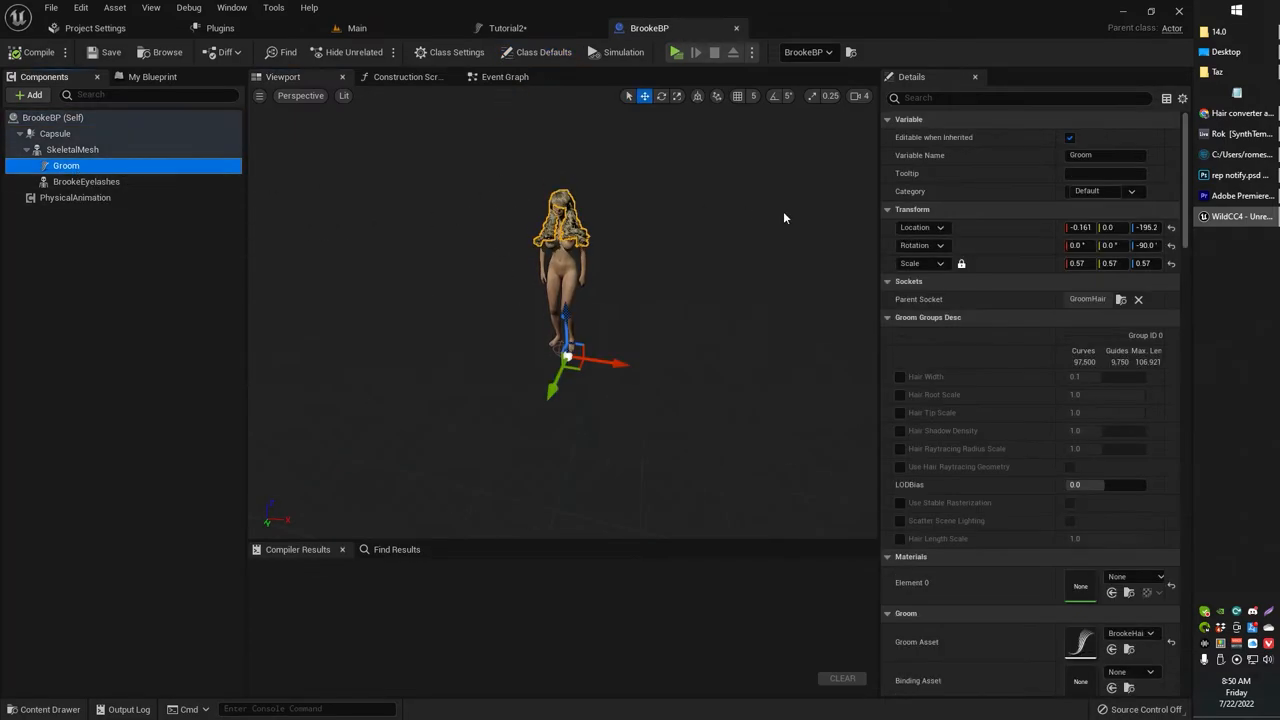